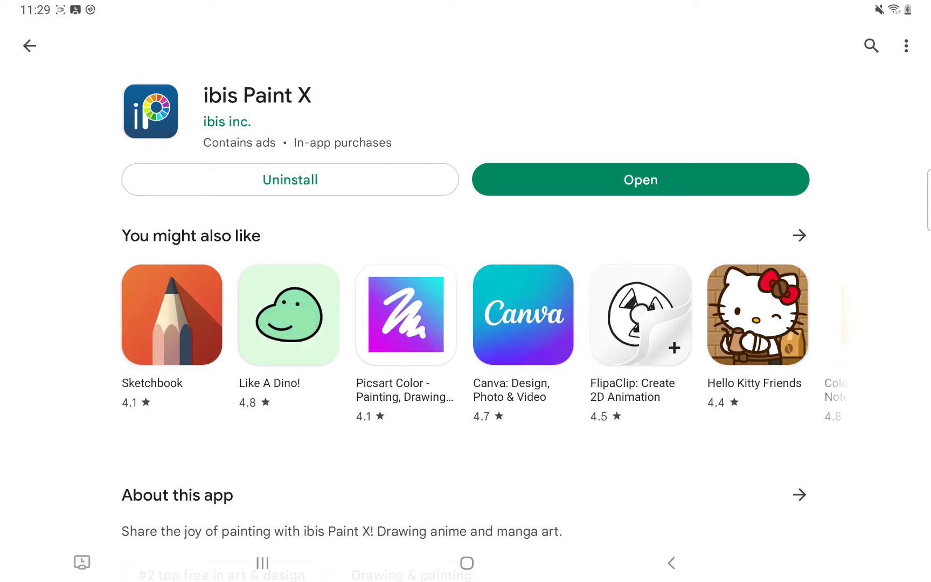
# Launch ibis Paint X from its Google Play Store listing.
pyautogui.click(641, 179)
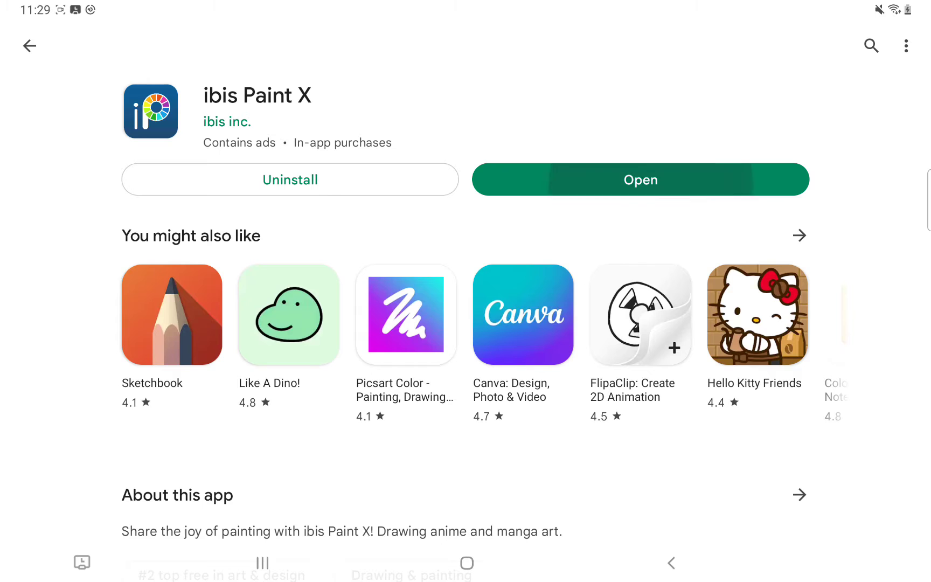
# Answer the age question as under 16, confirm guardian status, and agree to the privacy policy.
pyautogui.click(640, 179)
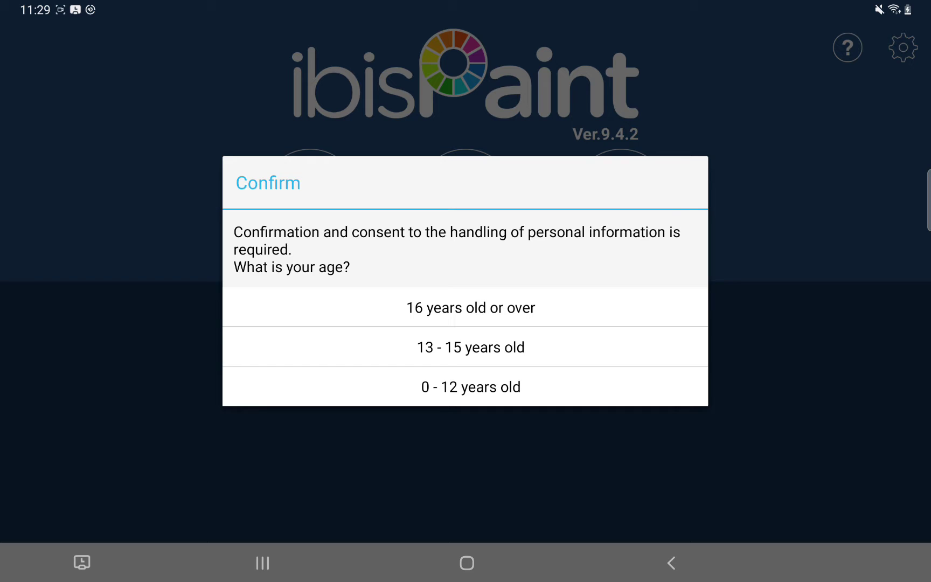
pyautogui.click(469, 347)
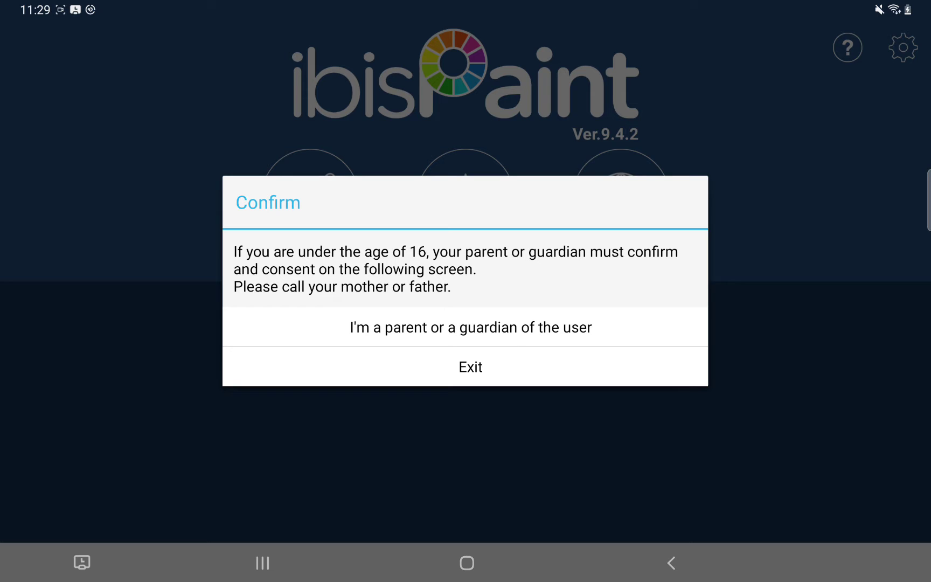
pyautogui.click(469, 327)
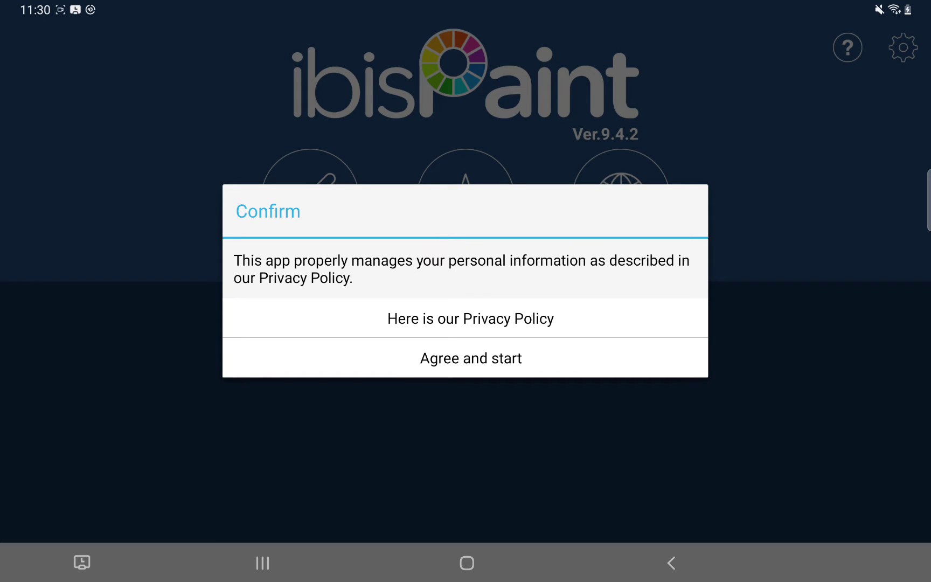
pyautogui.click(469, 358)
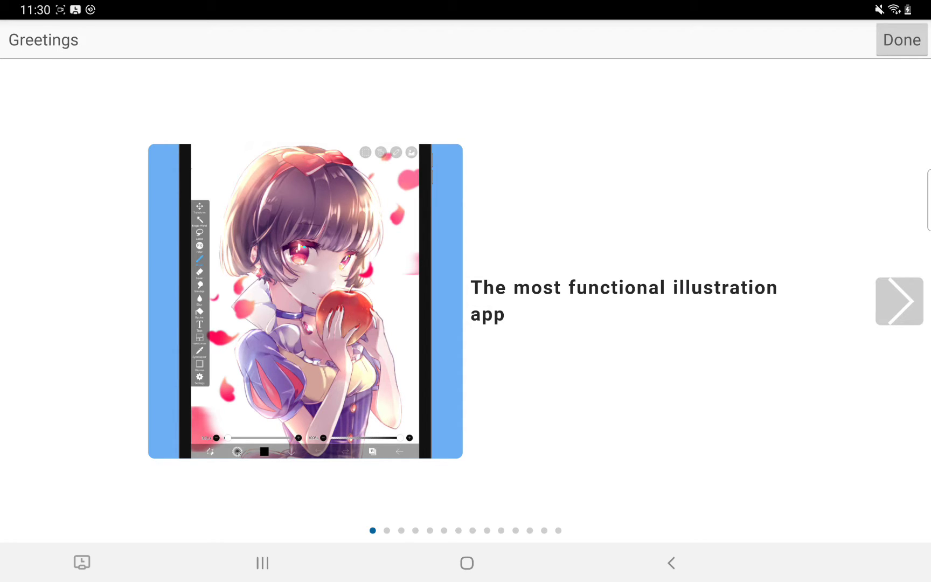
# Page through the brushes, ruler, layer, tracing and blending modes slides of the Greetings tour.
pyautogui.click(898, 301)
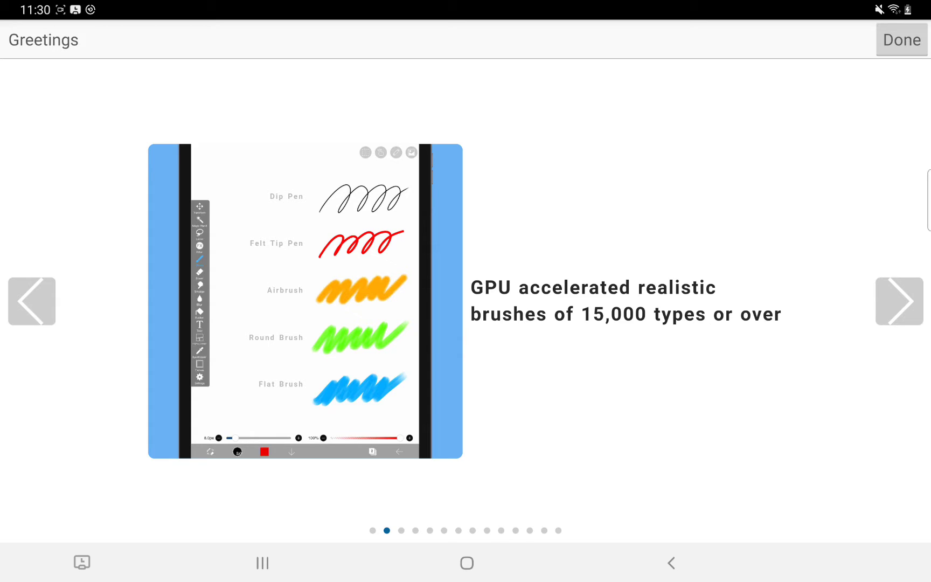
pyautogui.click(897, 300)
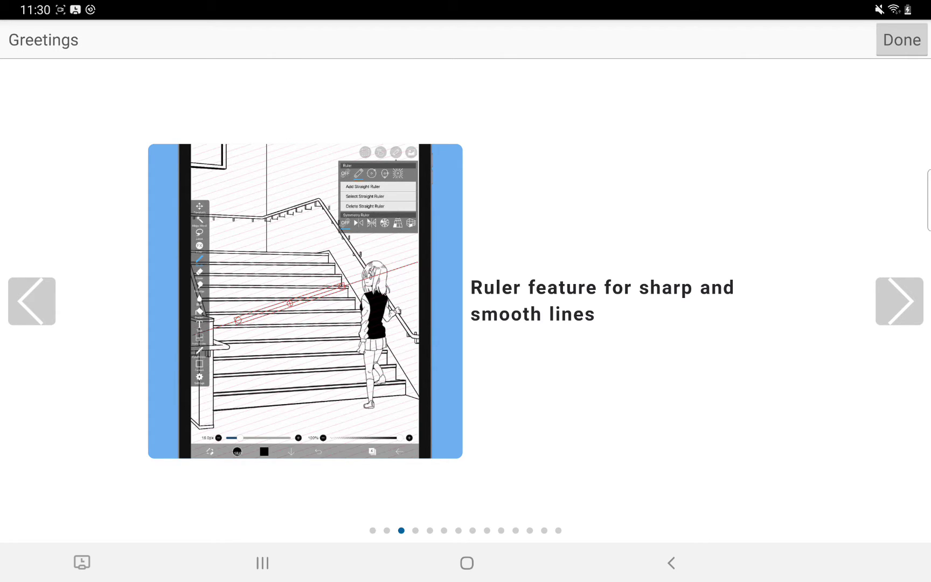
pyautogui.click(899, 300)
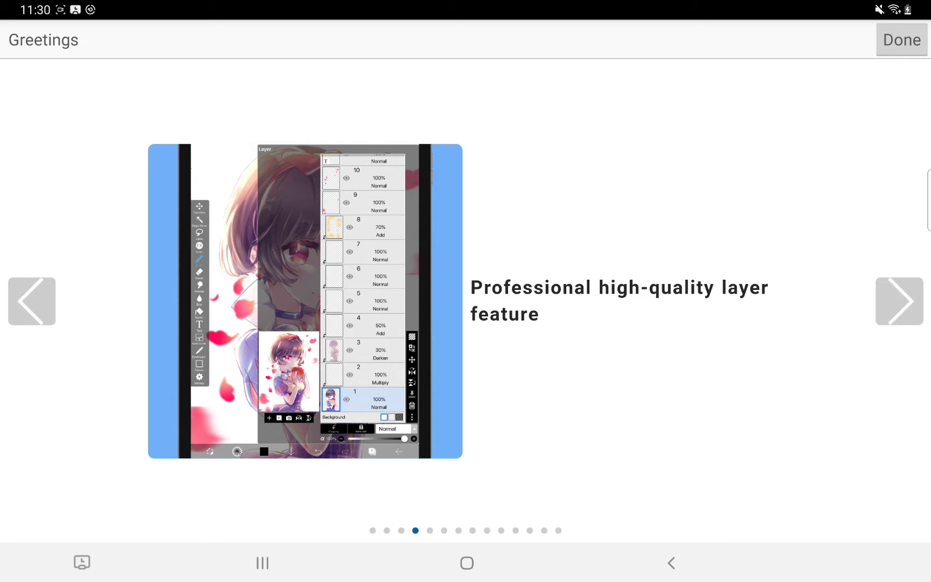
pyautogui.click(899, 301)
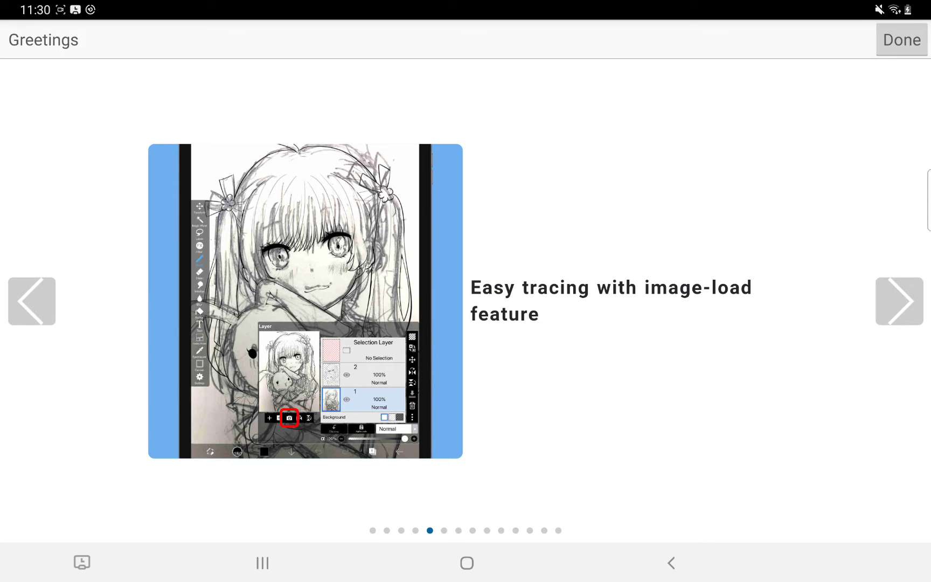
pyautogui.click(898, 301)
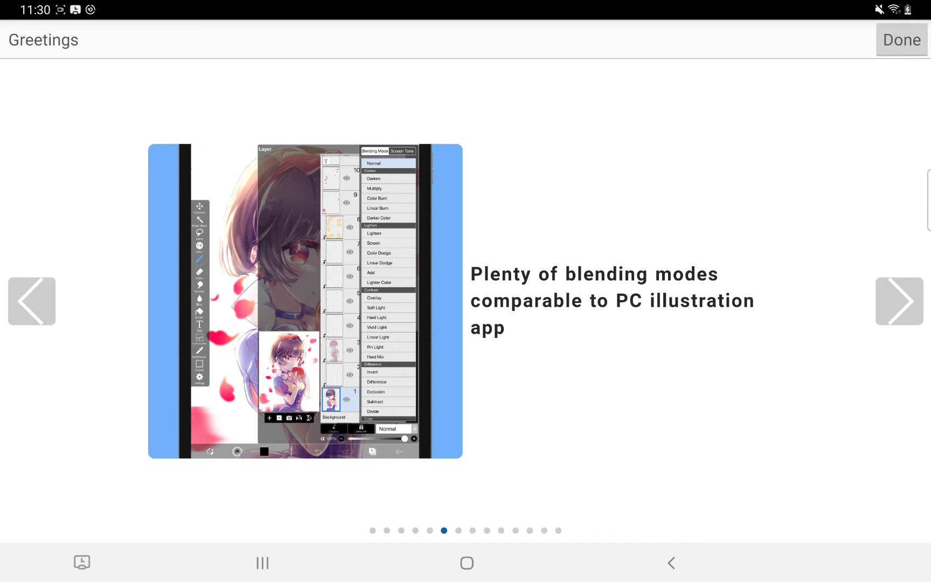
pyautogui.click(899, 300)
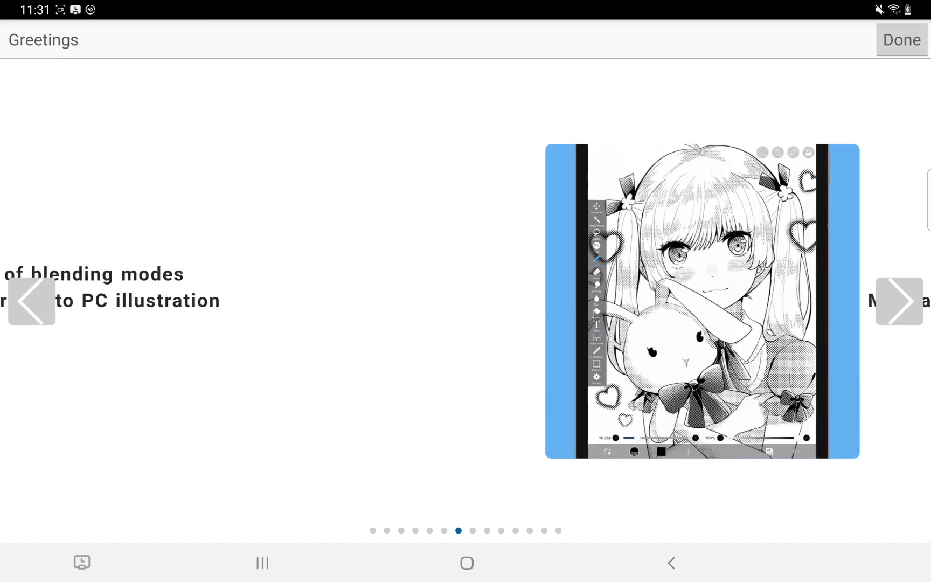
# Page through the remaining feature slides and finish the Greetings tour with Done.
pyautogui.click(898, 300)
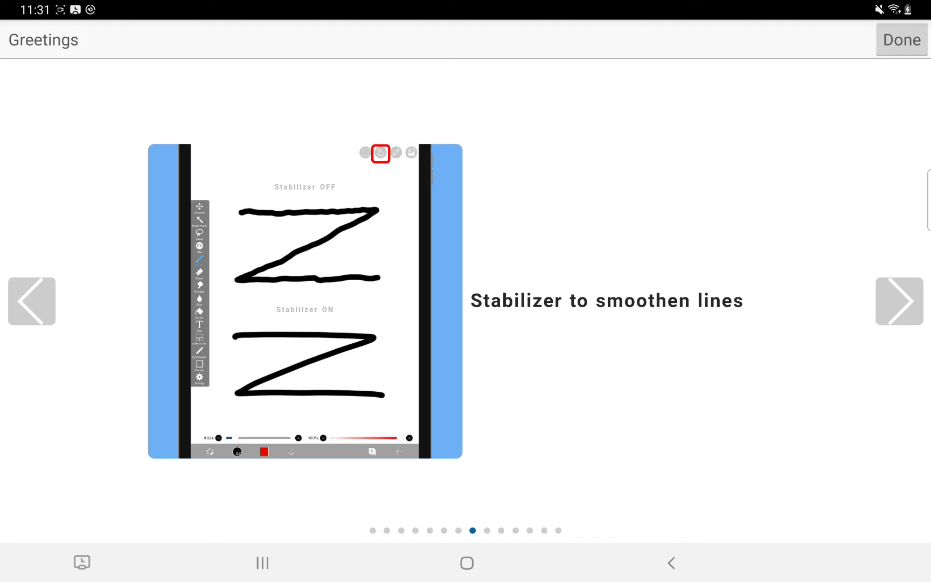
pyautogui.click(898, 300)
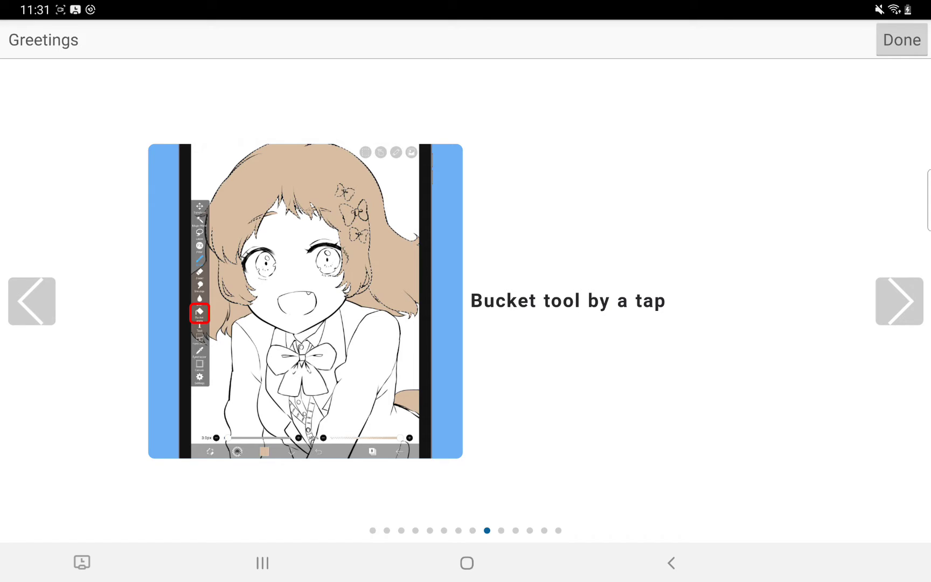
pyautogui.click(899, 301)
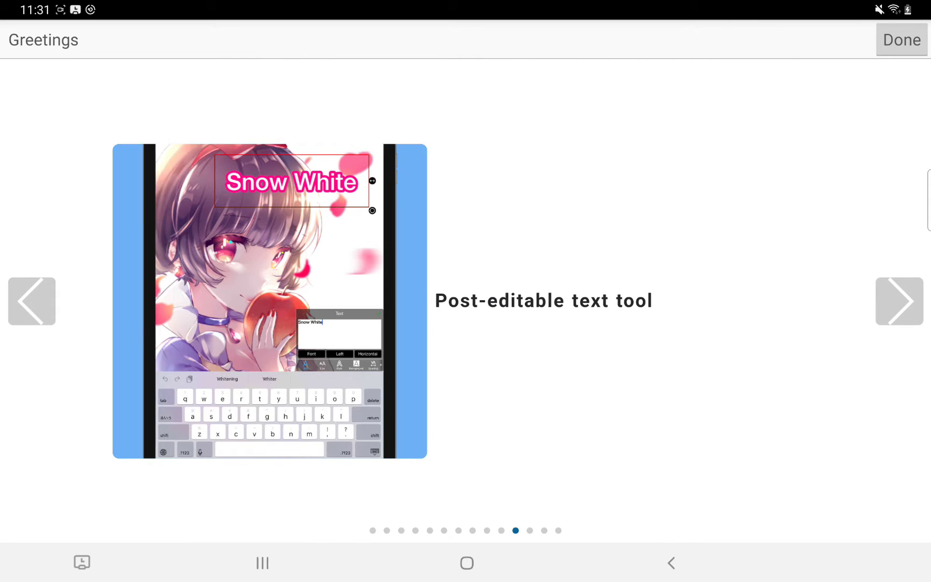
pyautogui.click(898, 301)
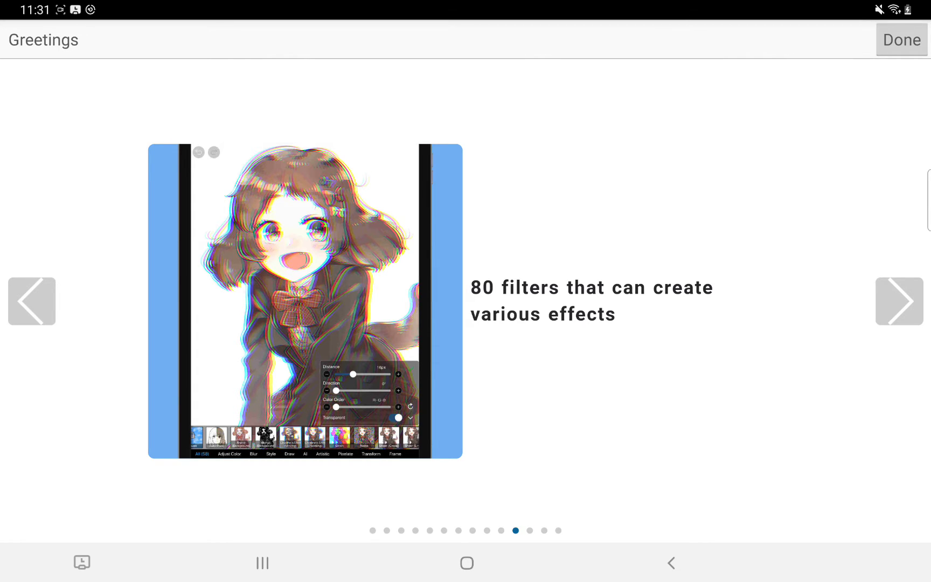
pyautogui.click(898, 301)
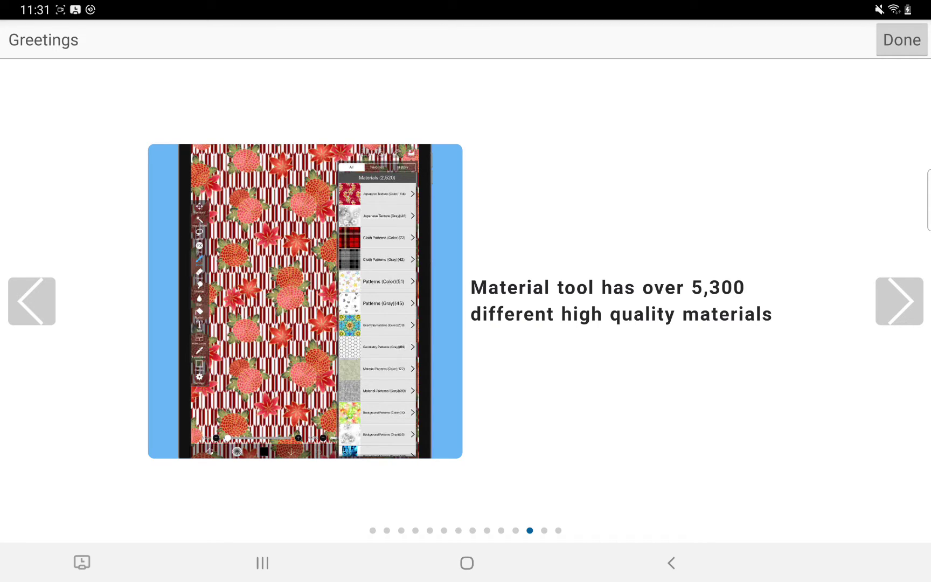
pyautogui.click(899, 300)
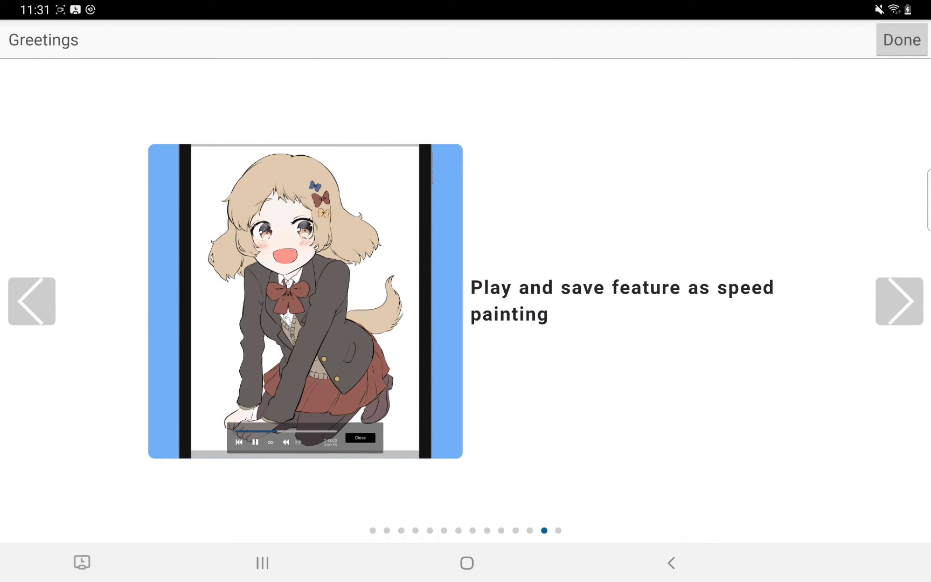
pyautogui.click(899, 300)
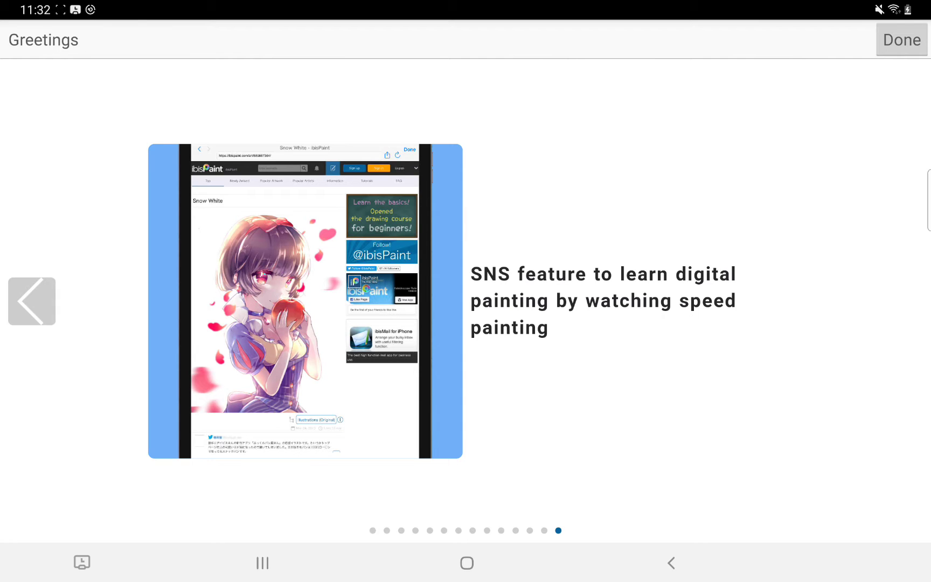
pyautogui.click(899, 38)
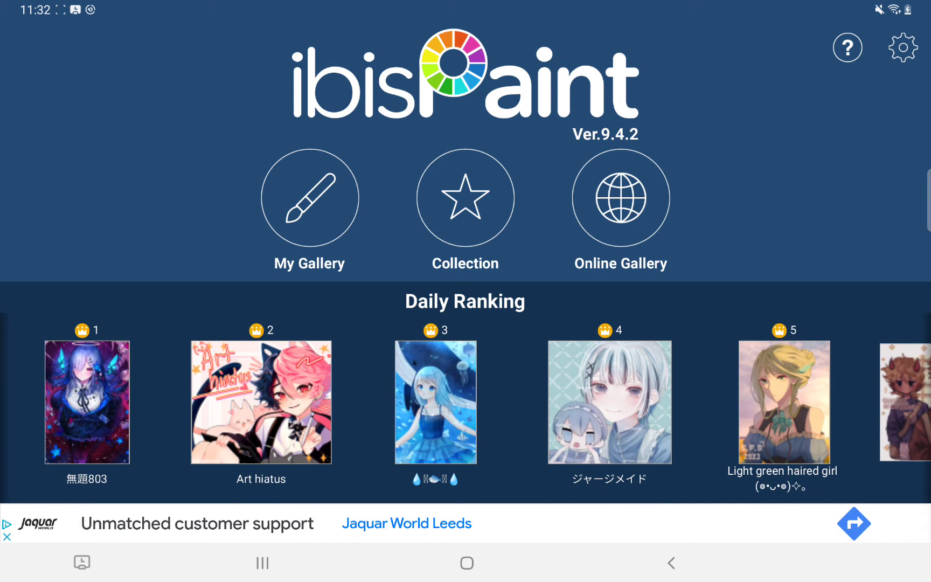
# Browse the Daily Ranking, then switch to the empty My Gallery view.
pyautogui.hscroll(-3)
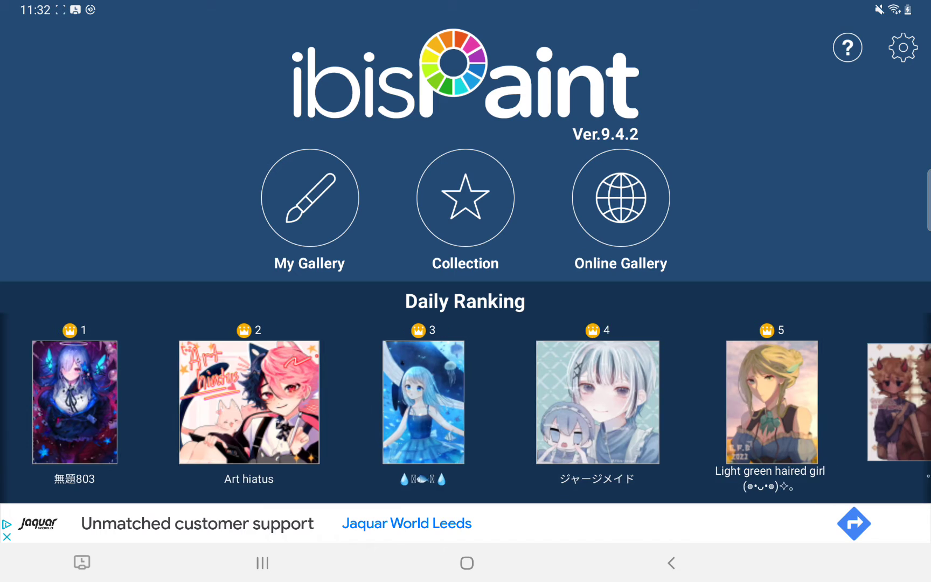
pyautogui.hscroll(-3)
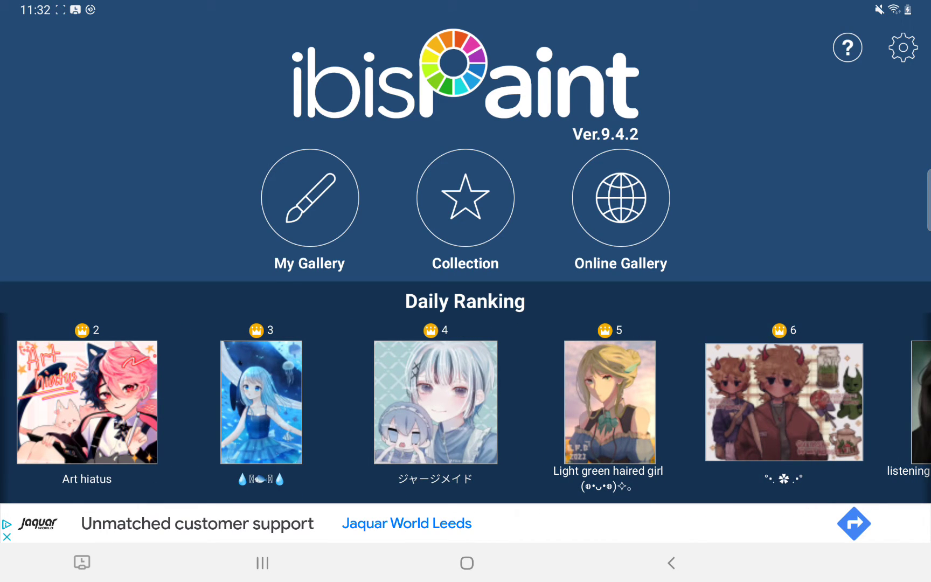
pyautogui.hscroll(-3)
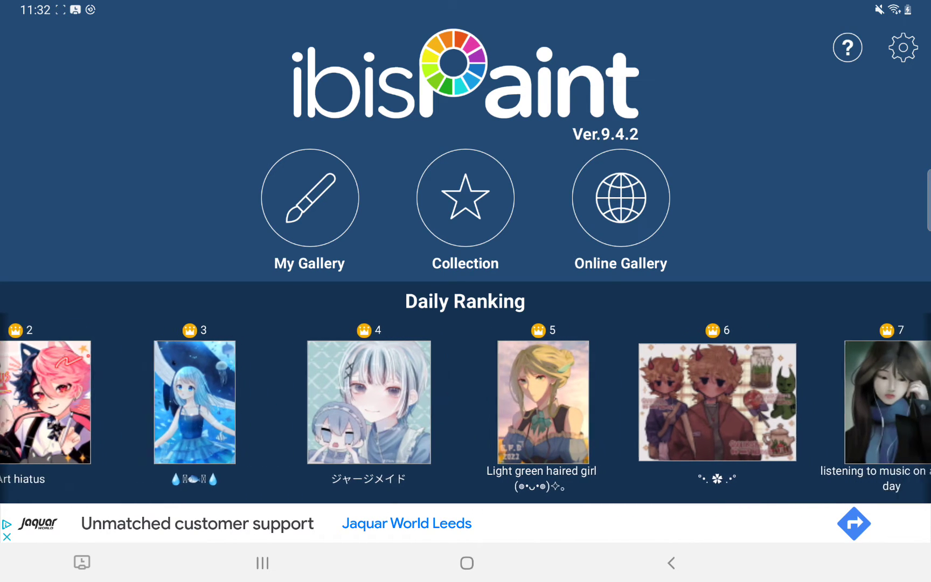
pyautogui.click(308, 197)
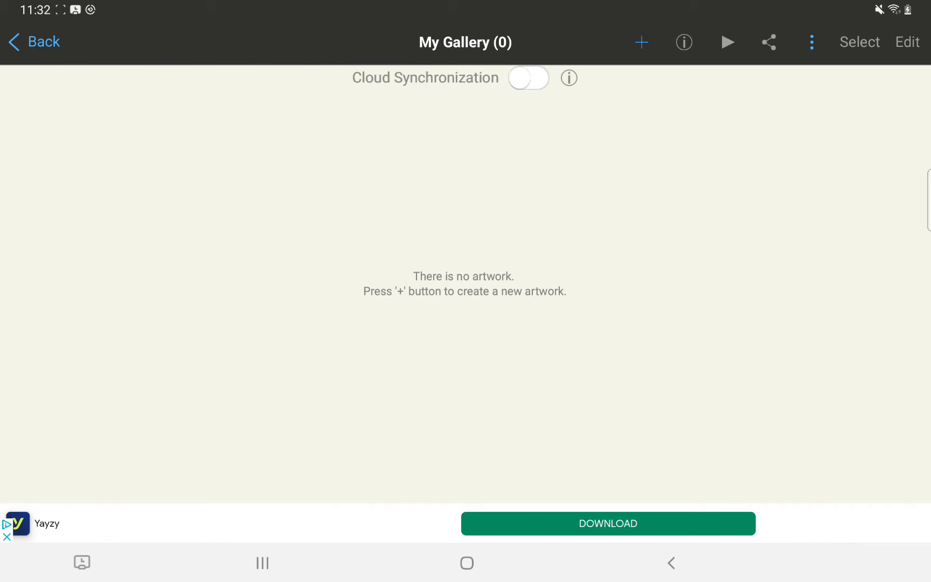
# Create a new artwork with a blank white canvas.
pyautogui.click(641, 42)
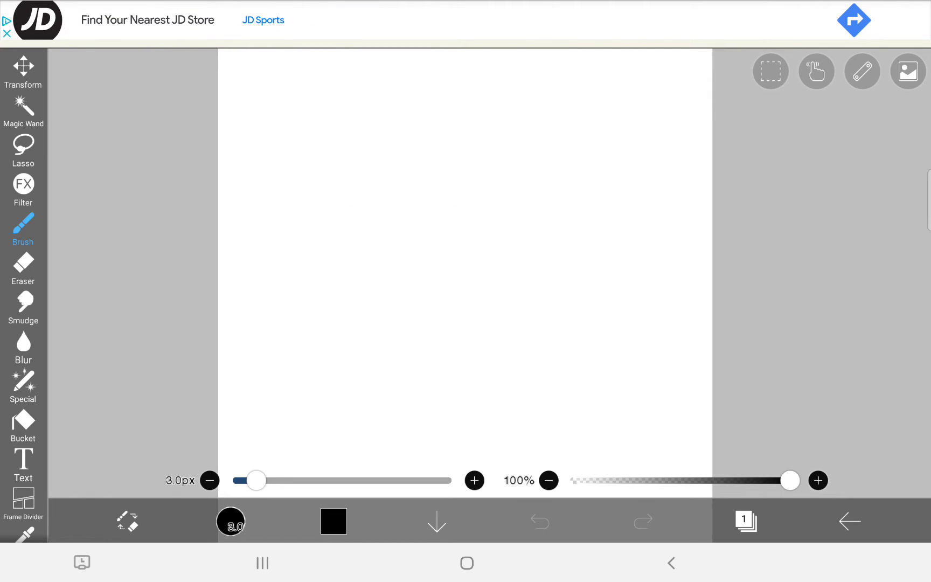
# Reduce the brush thickness with the size slider.
pyautogui.moveTo(255, 480); pyautogui.dragTo(236, 480)
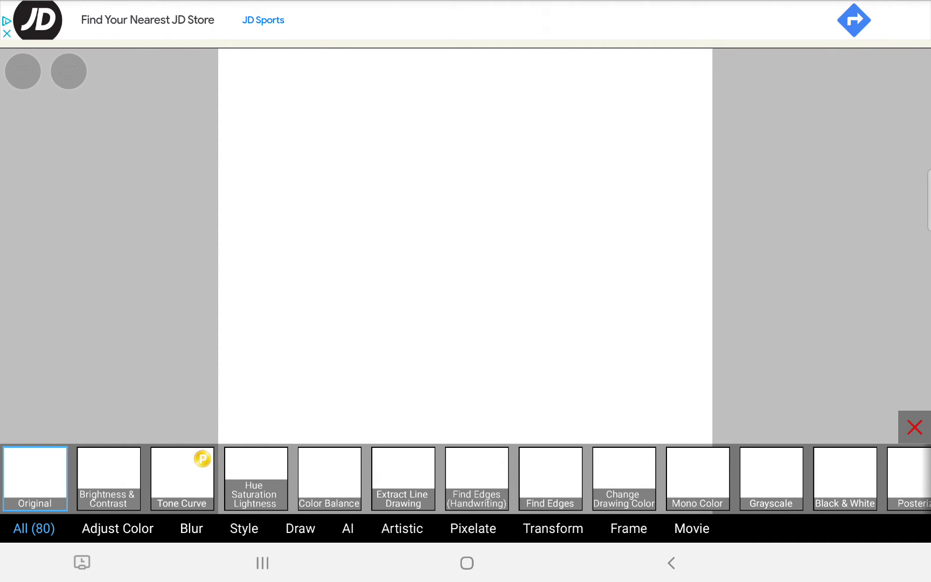
# Try the Color Balance filter, dismiss the Prime Membership offer, and cancel without applying.
pyautogui.click(254, 479)
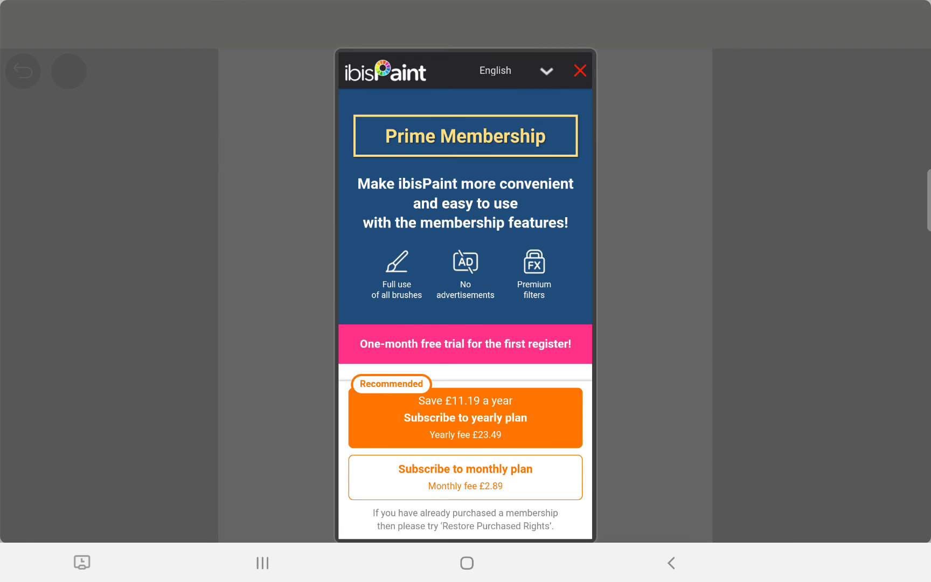
pyautogui.click(578, 70)
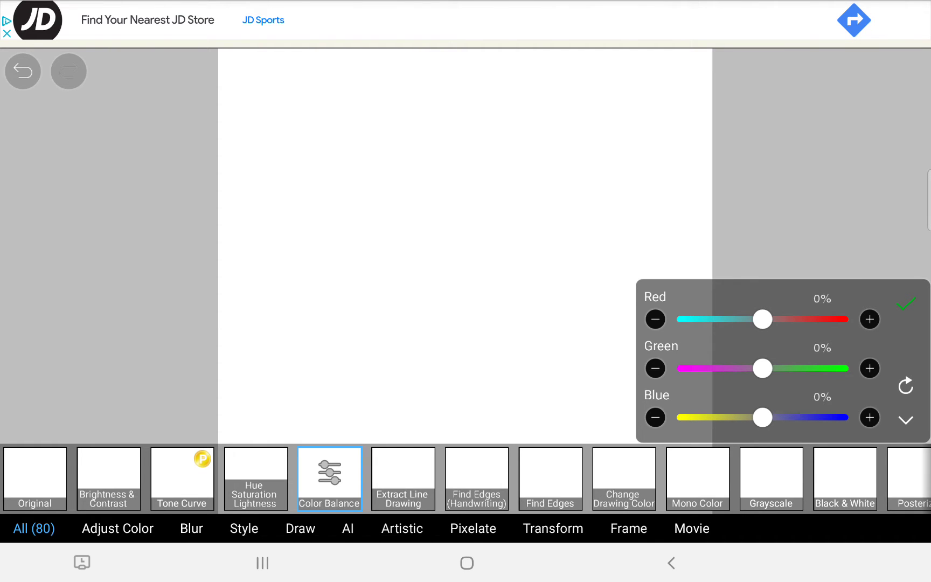
pyautogui.click(23, 71)
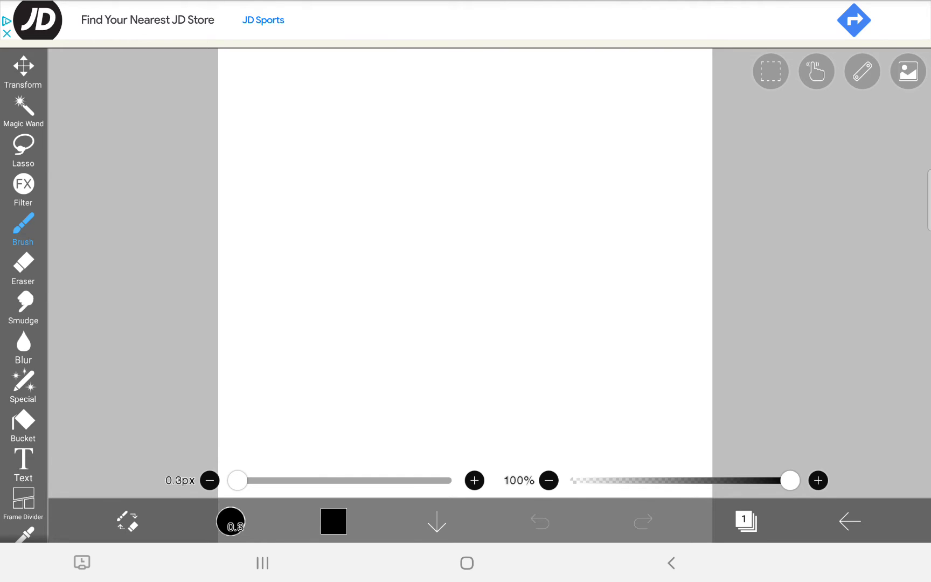
# Sketch a thin trial circle with the brush, then erase it so the canvas is blank again.
pyautogui.click(22, 268)
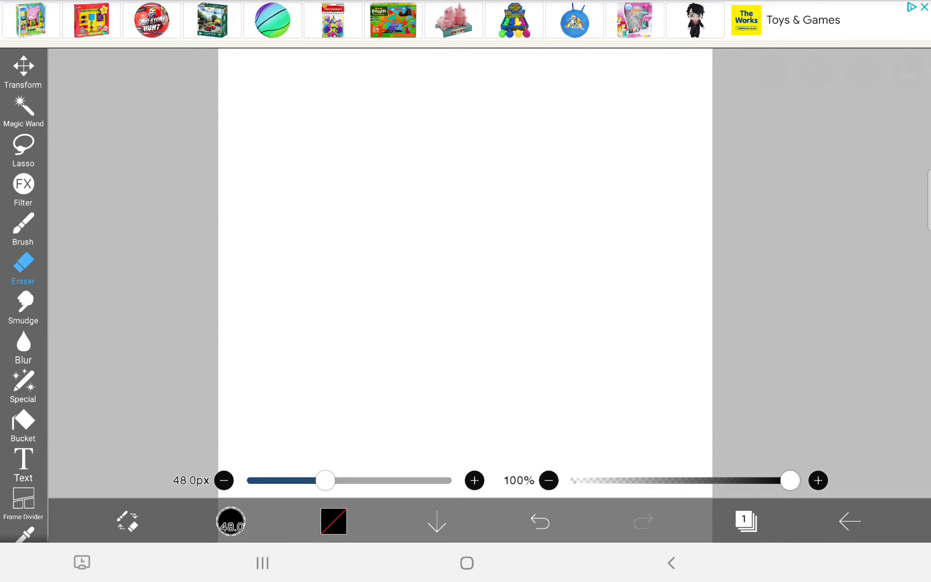
pyautogui.click(23, 228)
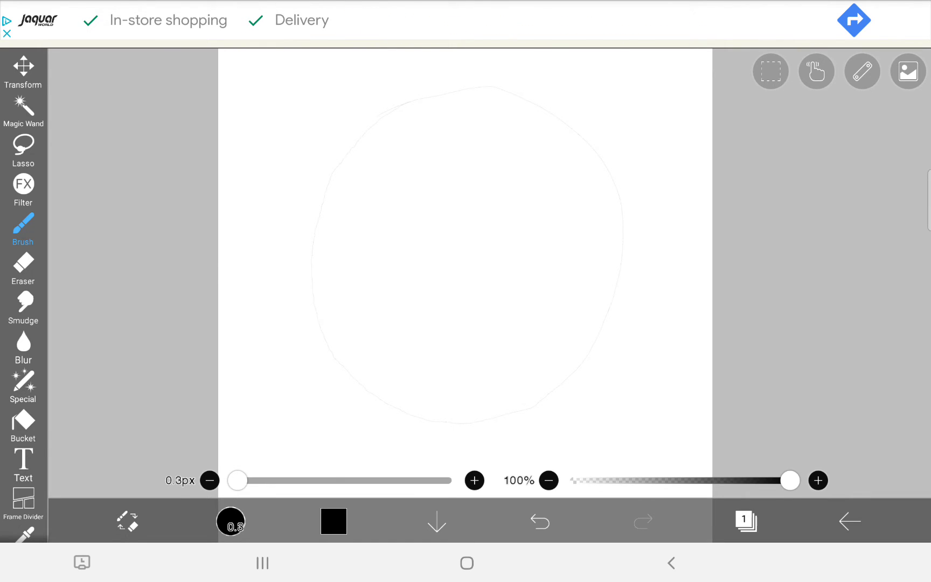
pyautogui.click(23, 267)
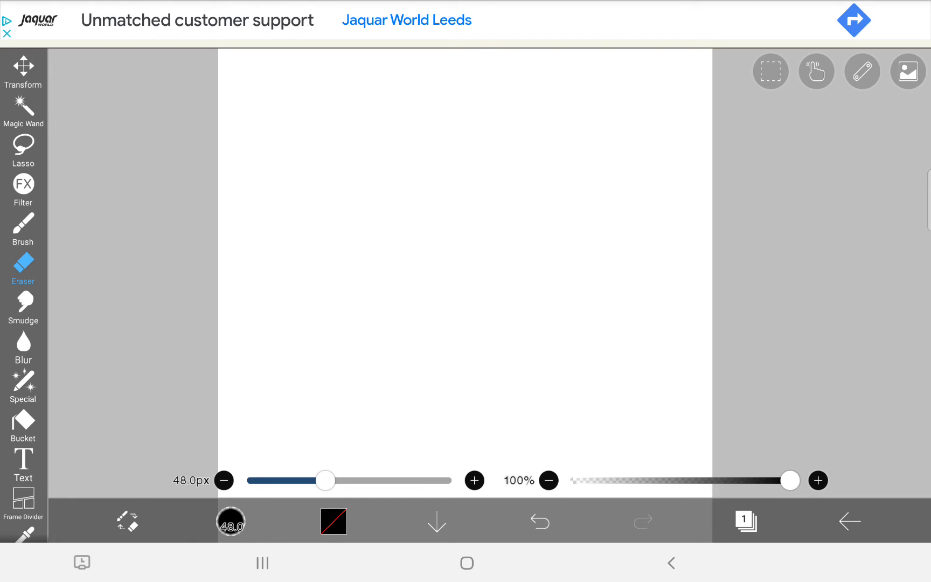
# Switch to the Special Liquify Pen and raise its thickness to about 429 px.
pyautogui.click(22, 383)
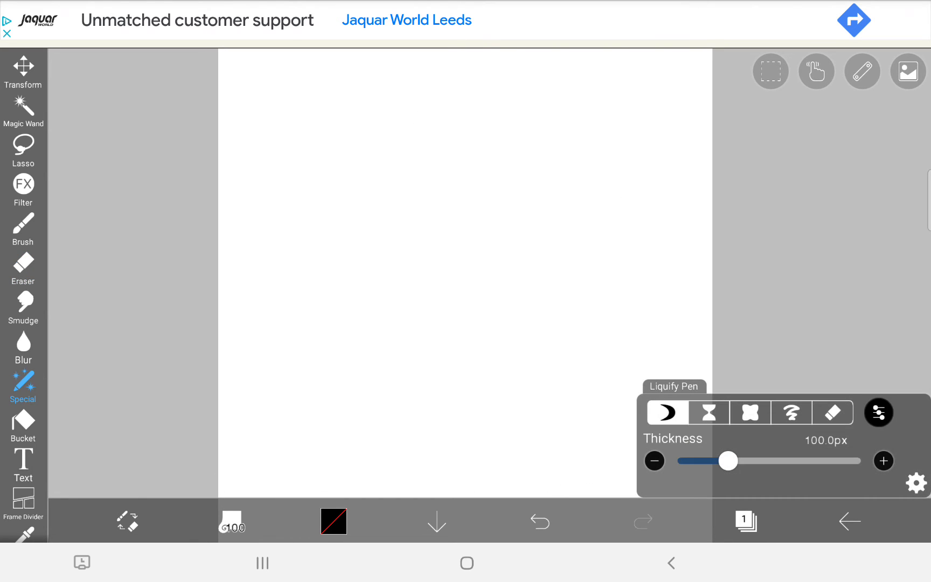
pyautogui.moveTo(728, 461); pyautogui.dragTo(772, 461)
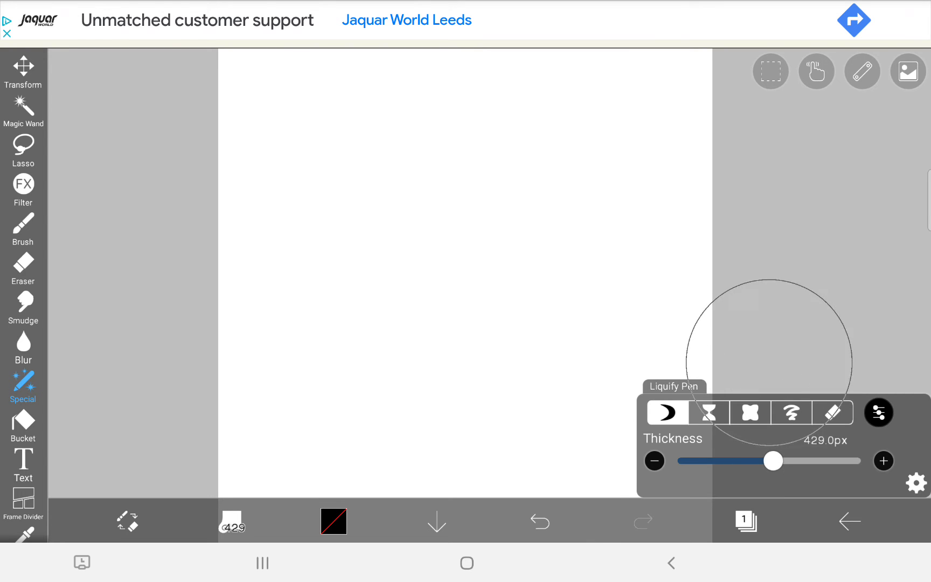
pyautogui.moveTo(772, 461); pyautogui.dragTo(754, 461)
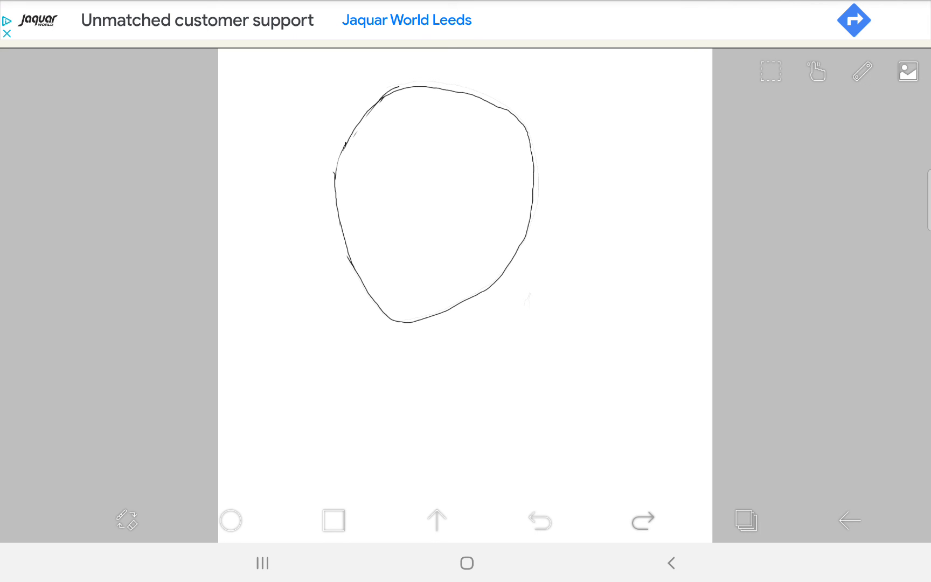
# Bring up the brush library over the sketched face outline, with Felt Tip Pen (Soft) selected.
pyautogui.click(862, 71)
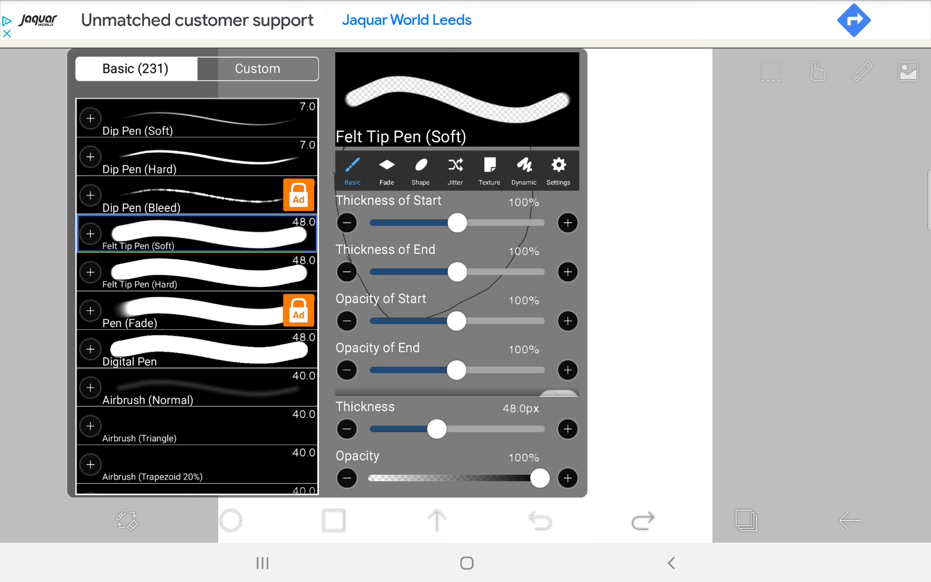